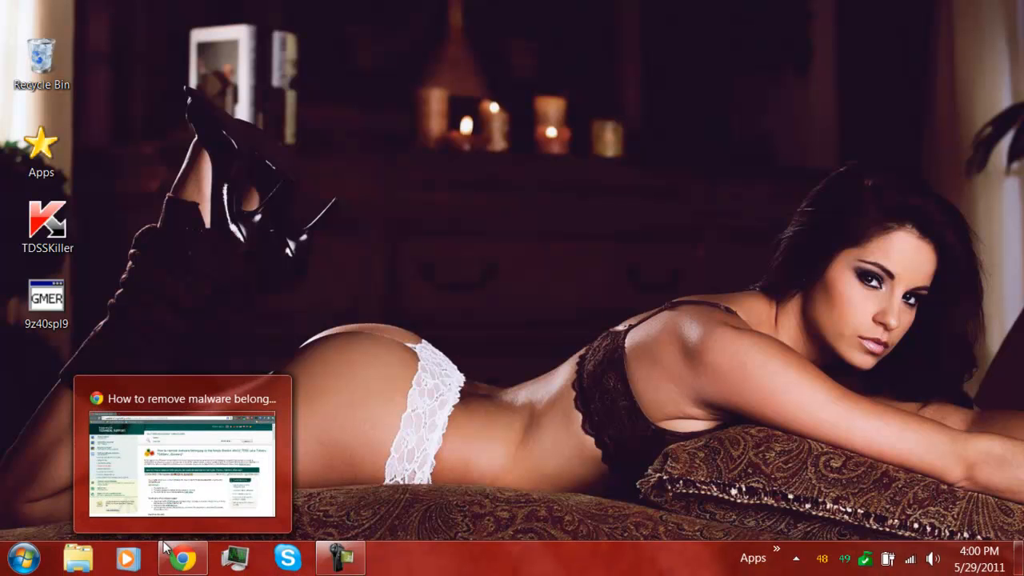
Restore the Kaspersky Rootkit.Win32.TDSS article and read through the TDSSKiller scanning instructions.
{"action": "left_click", "coordinate": [181, 557]}
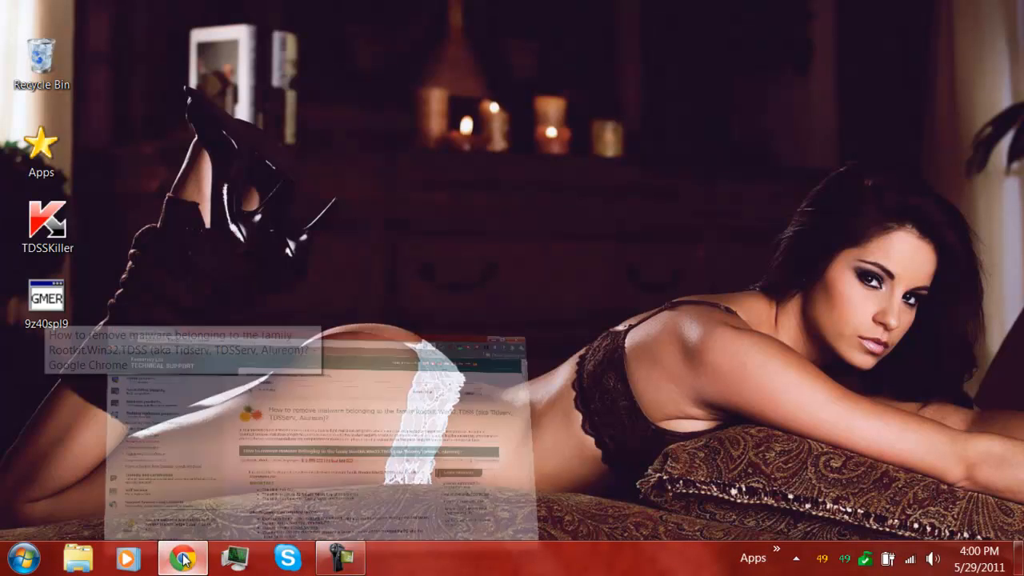
{"action": "left_click", "coordinate": [183, 558]}
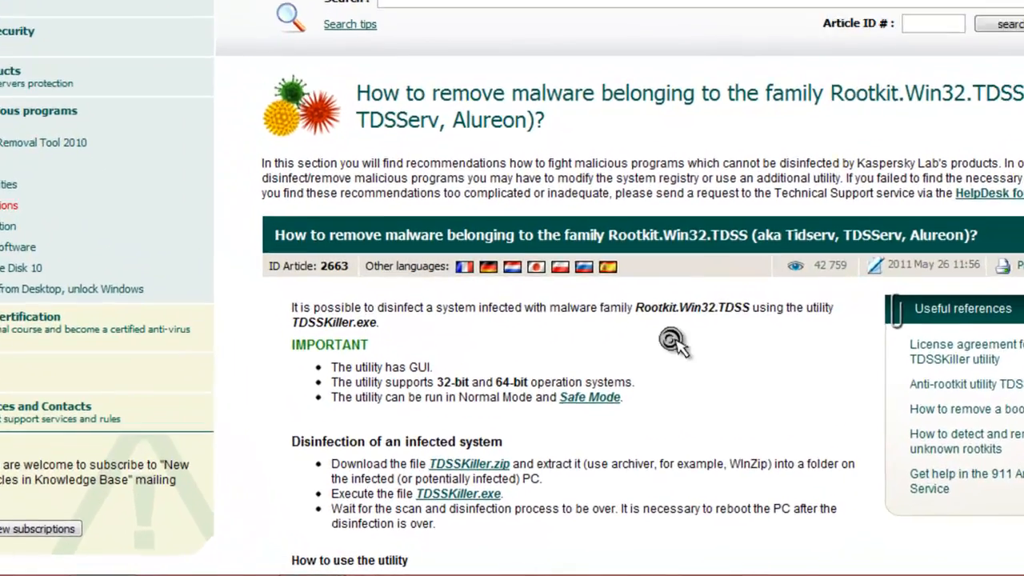
{"action": "scroll", "scroll_direction": "down", "scroll_amount": 3}
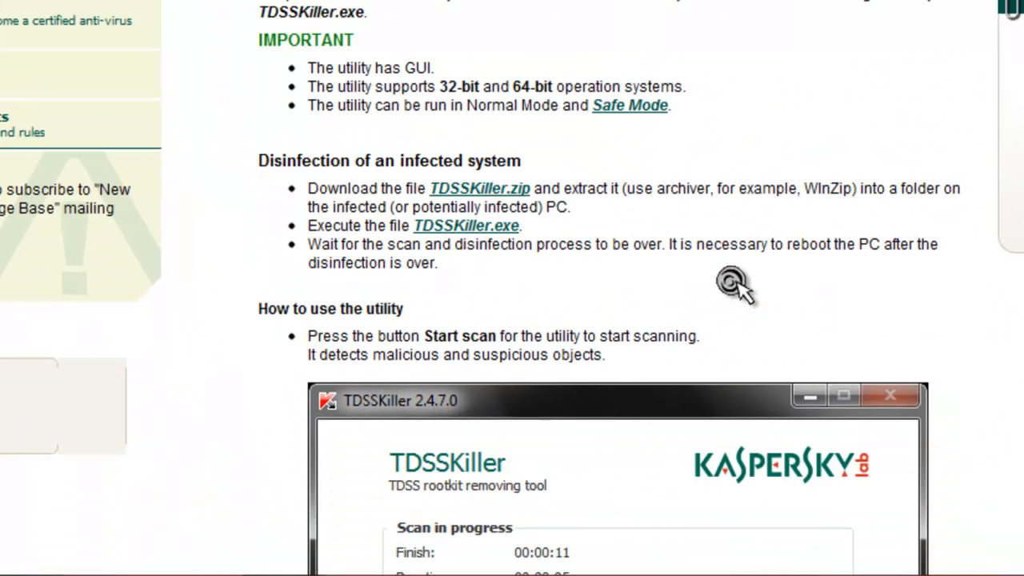
{"action": "mouse_move", "coordinate": [540, 216]}
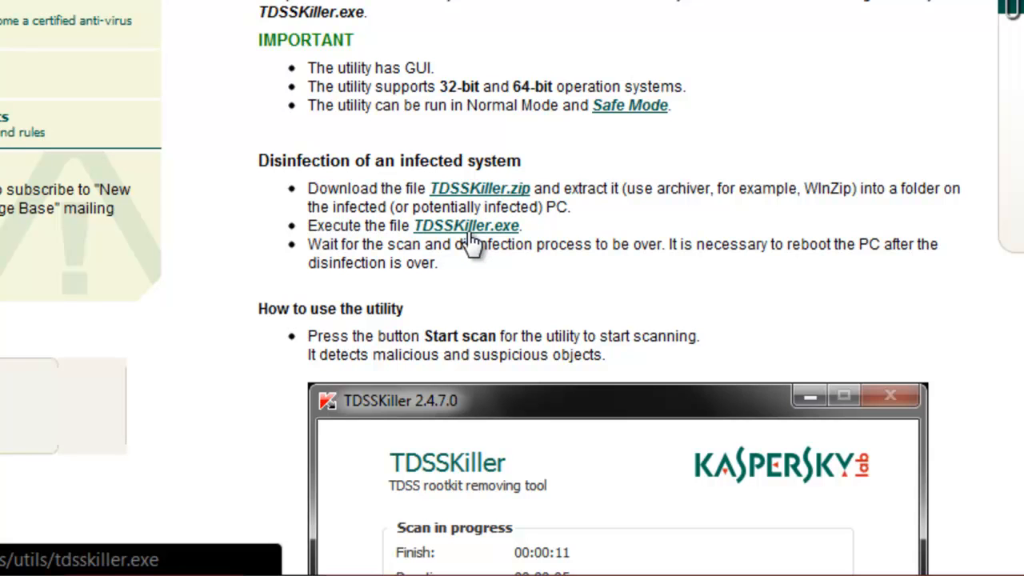
{"action": "mouse_move", "coordinate": [472, 244]}
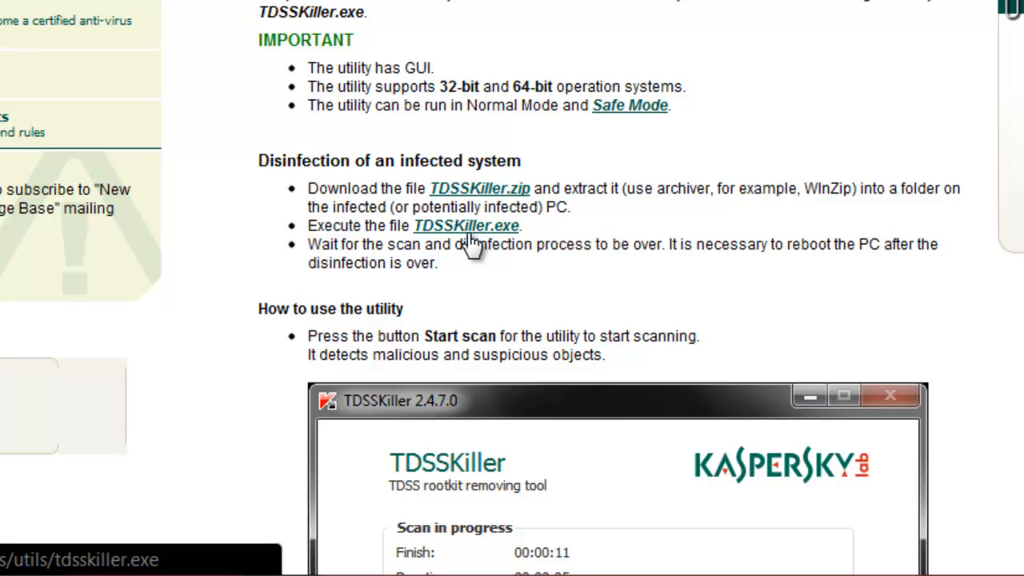
{"action": "scroll", "scroll_direction": "down", "scroll_amount": 3}
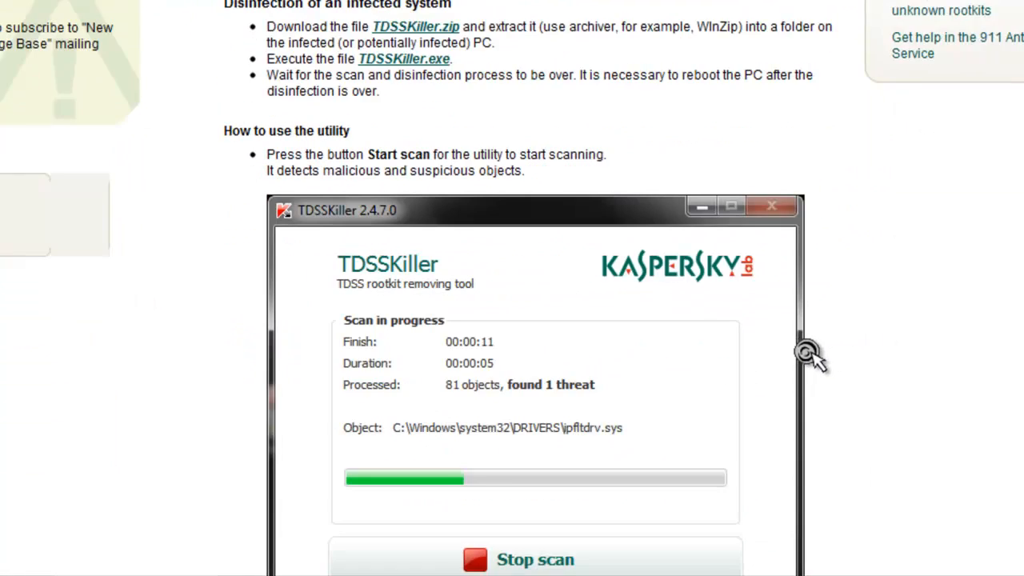
{"action": "scroll", "scroll_direction": "down", "scroll_amount": 3}
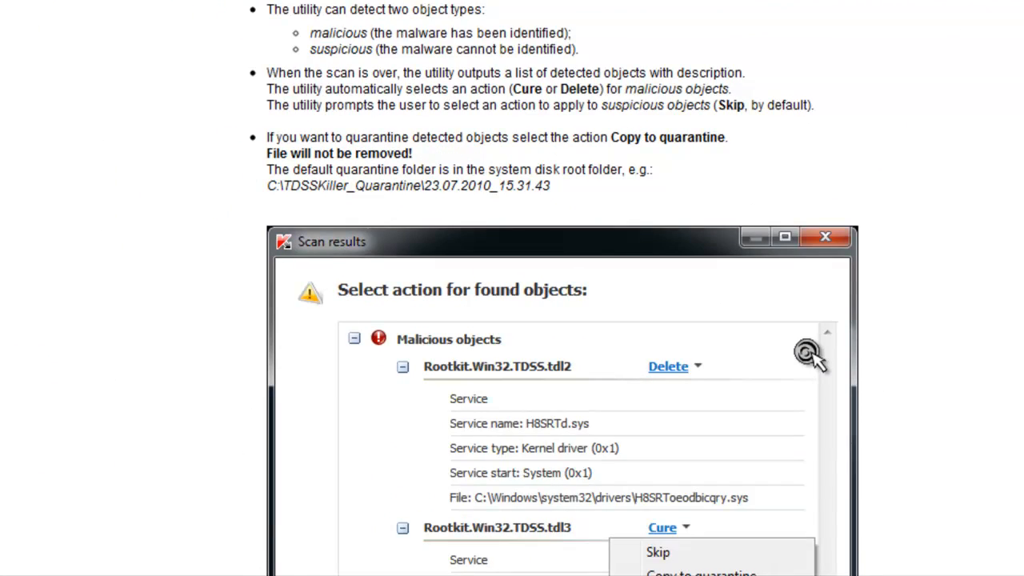
{"action": "scroll", "scroll_direction": "down", "scroll_amount": 3}
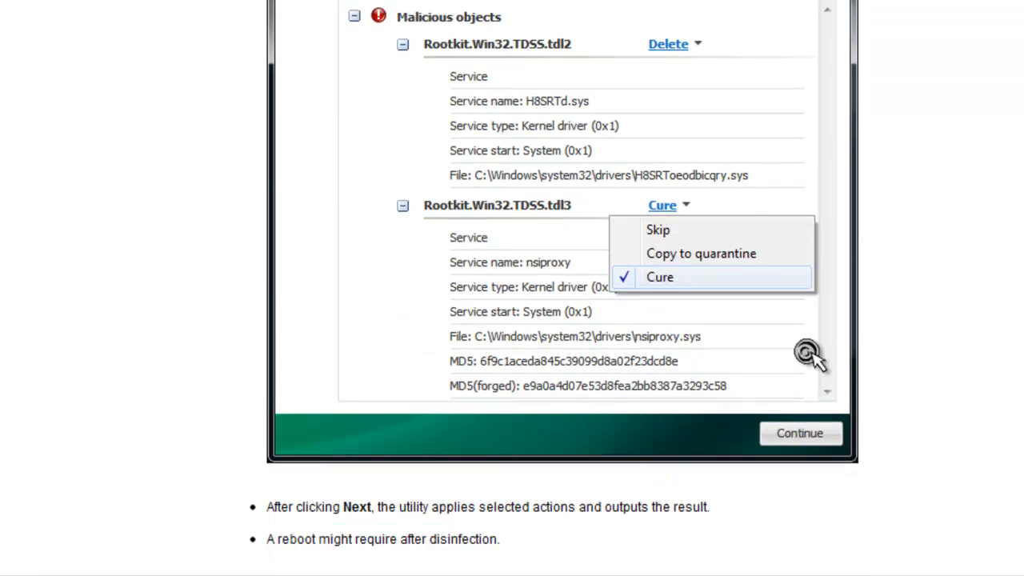
{"action": "mouse_move", "coordinate": [812, 357]}
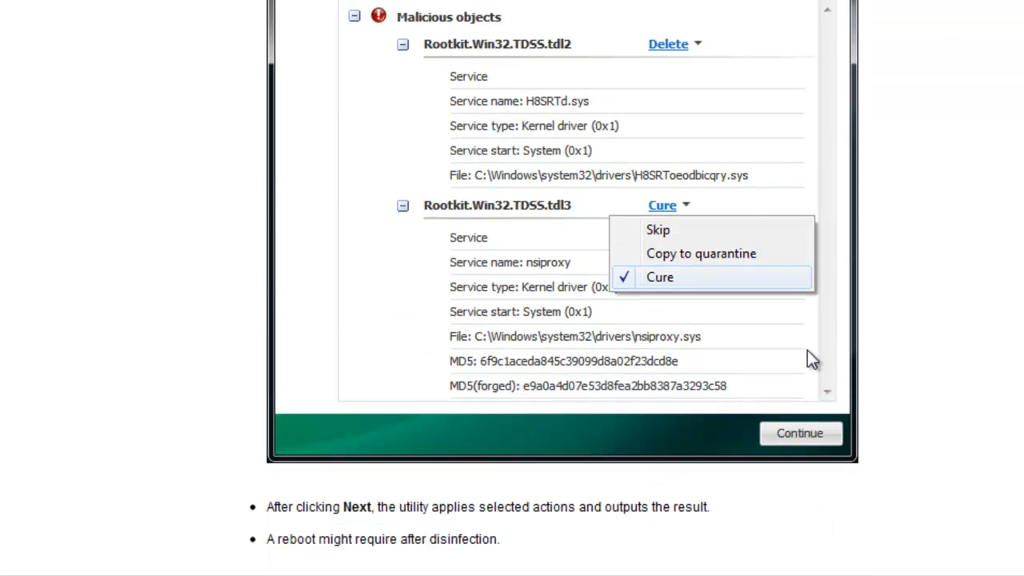
{"action": "mouse_move", "coordinate": [917, 320]}
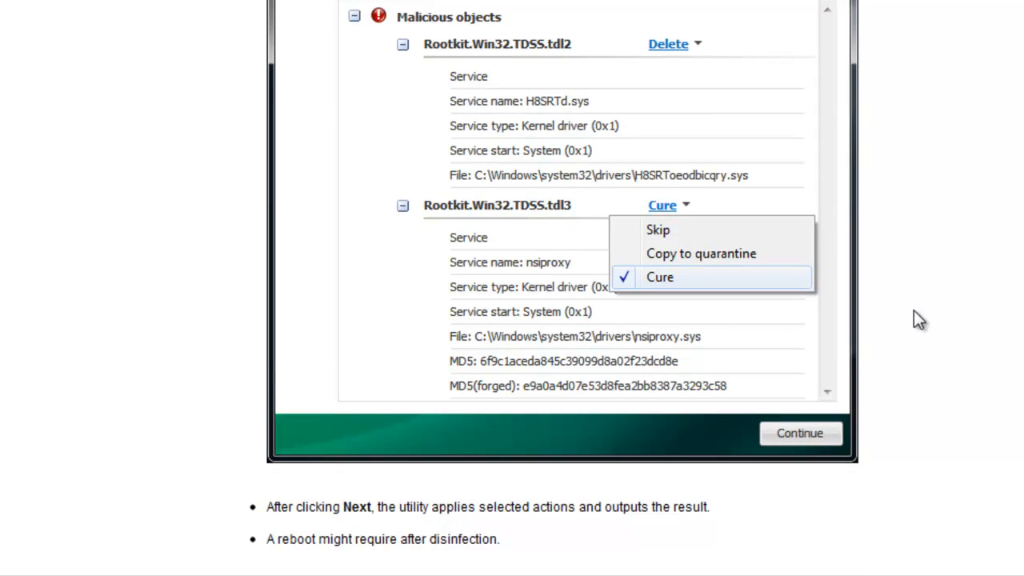
{"action": "scroll", "scroll_direction": "down", "scroll_amount": 3}
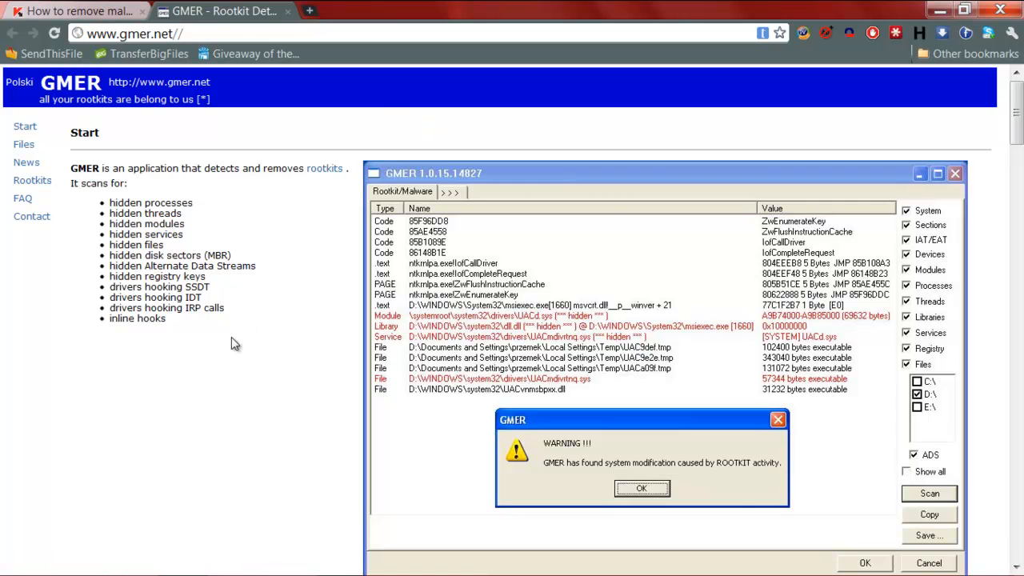
{"action": "scroll", "scroll_direction": "down", "scroll_amount": 3}
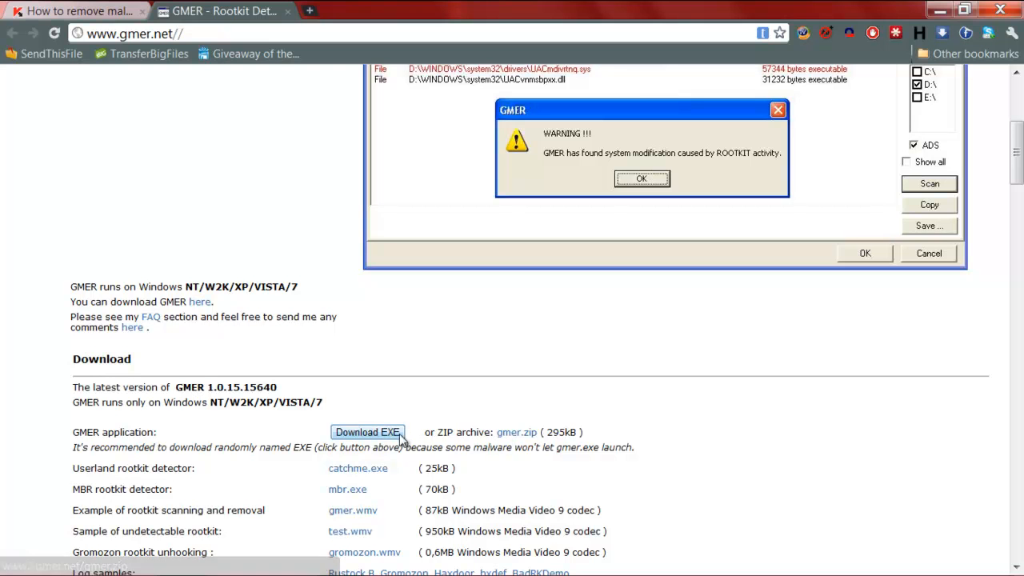
{"action": "mouse_move", "coordinate": [285, 177]}
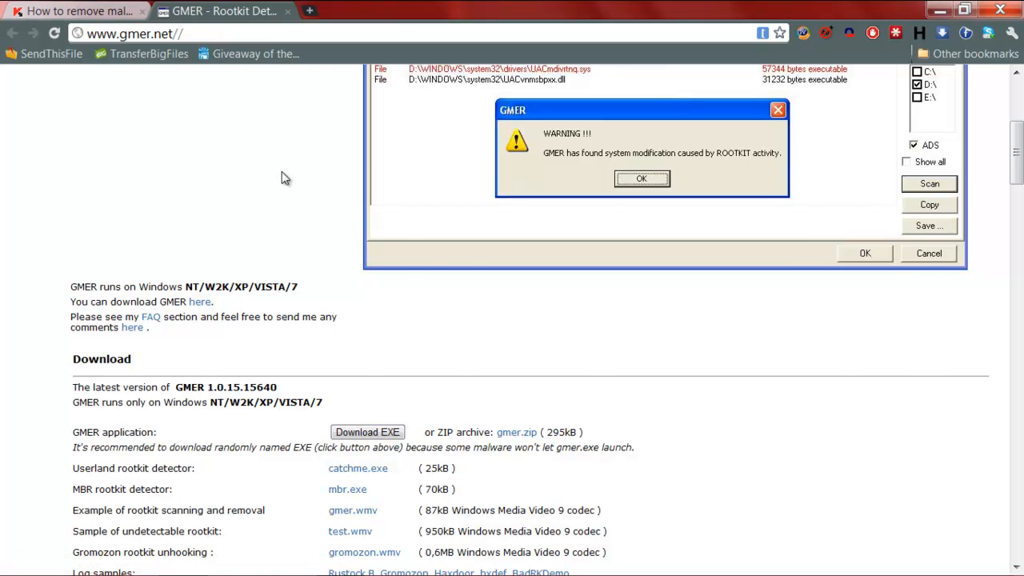
{"action": "scroll", "scroll_direction": "up", "scroll_amount": 3}
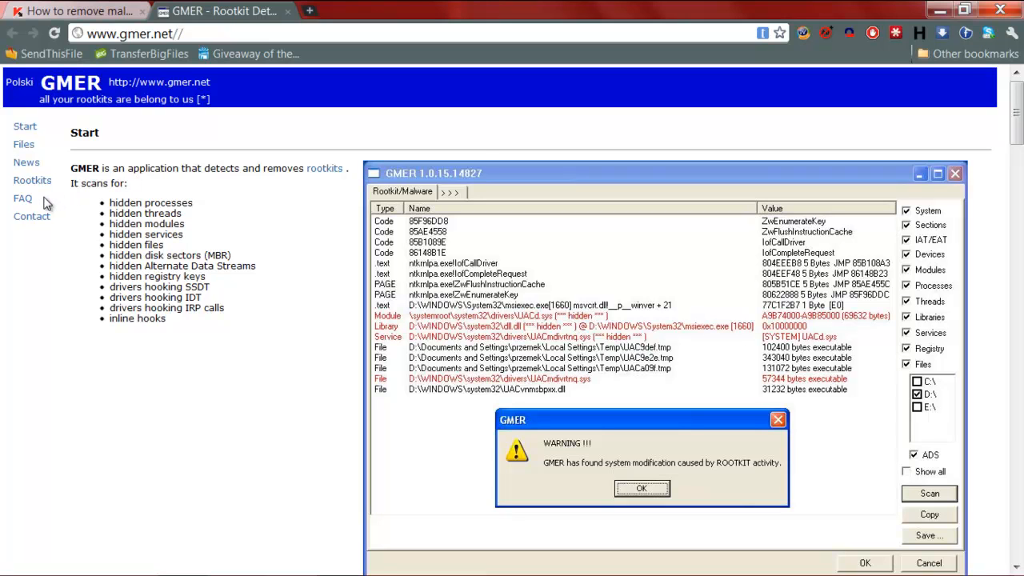
{"action": "mouse_move", "coordinate": [483, 134]}
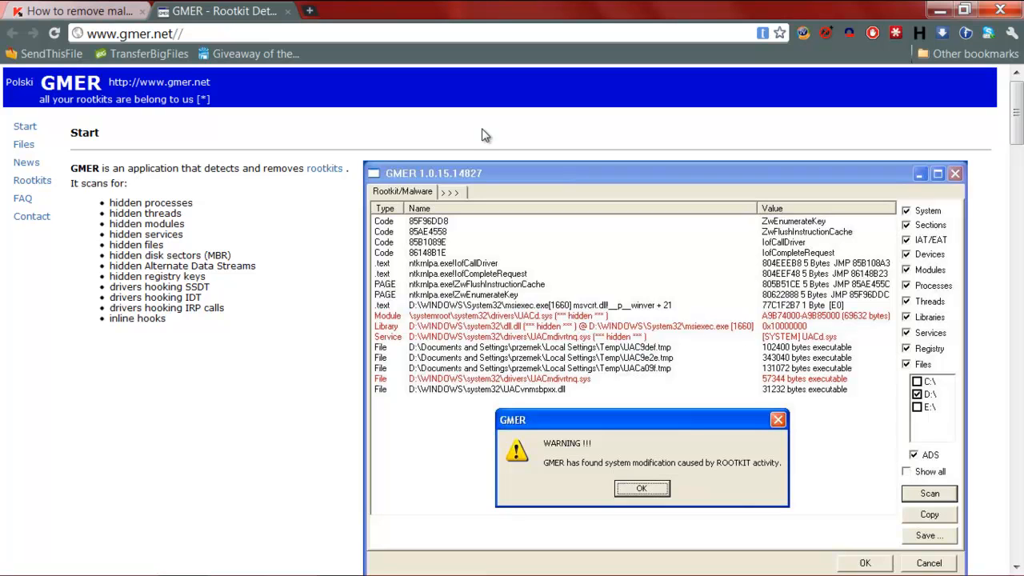
{"action": "mouse_move", "coordinate": [890, 7]}
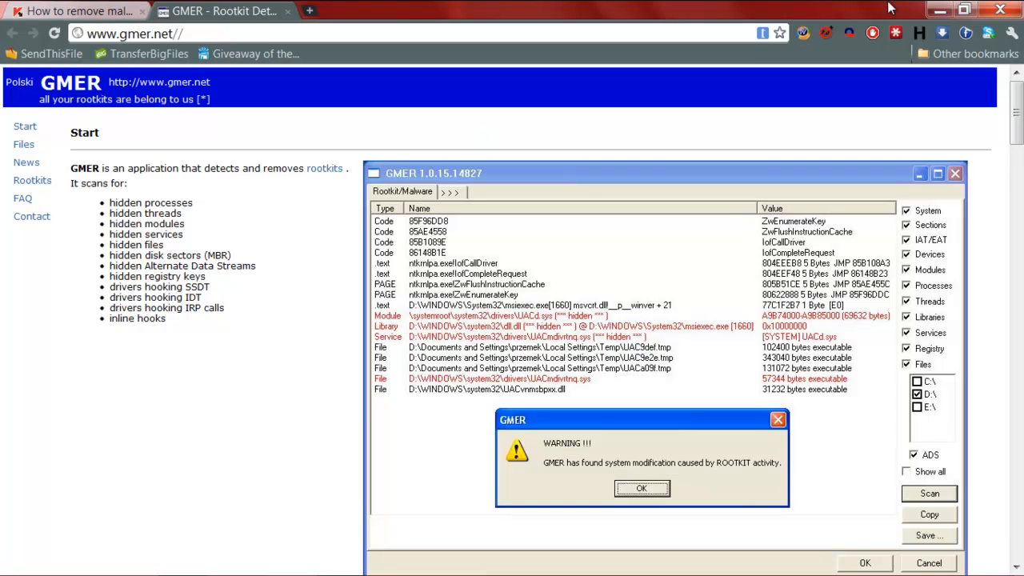
{"action": "mouse_move", "coordinate": [939, 9]}
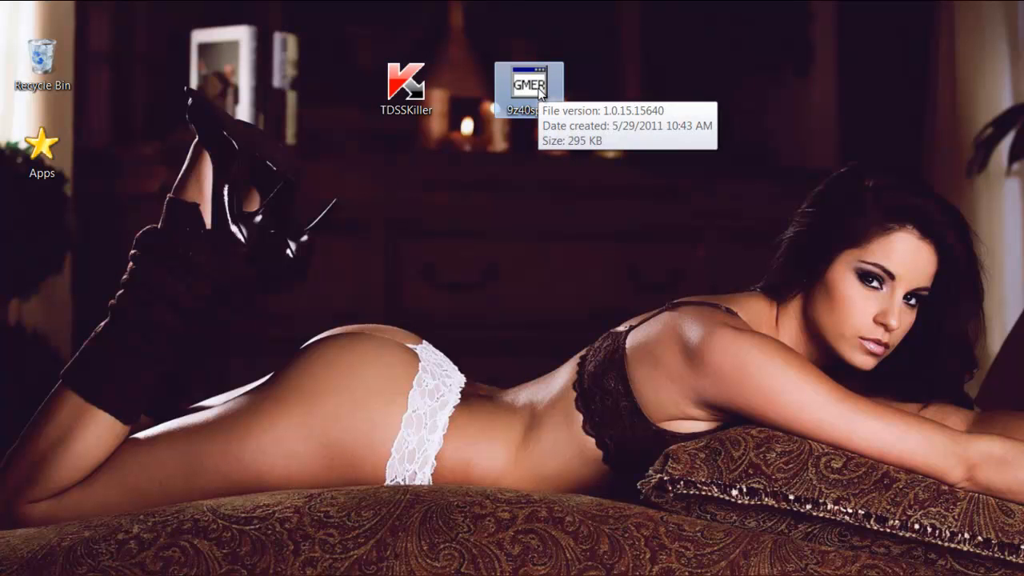
{"action": "mouse_move", "coordinate": [384, 129]}
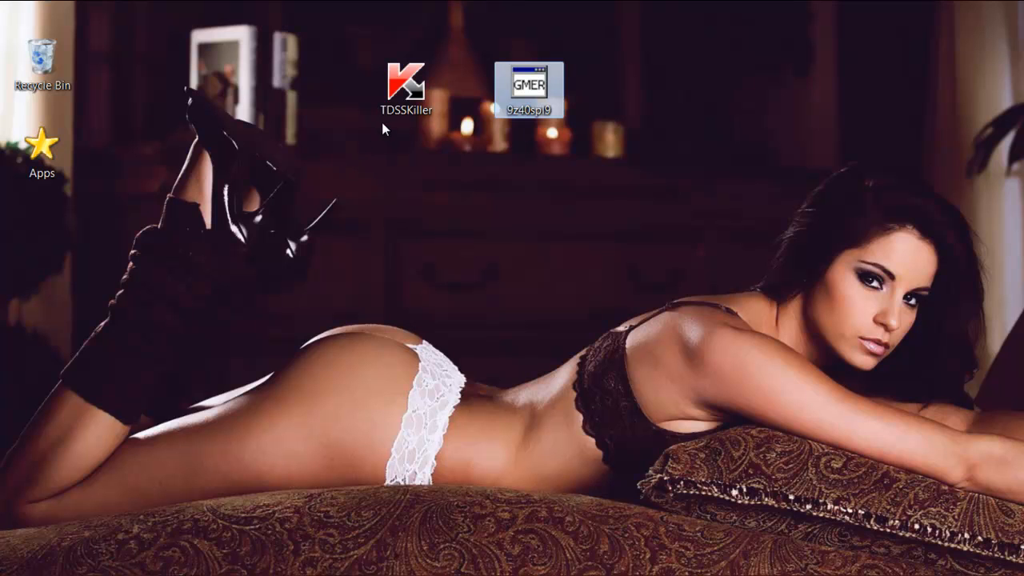
{"action": "mouse_move", "coordinate": [386, 140]}
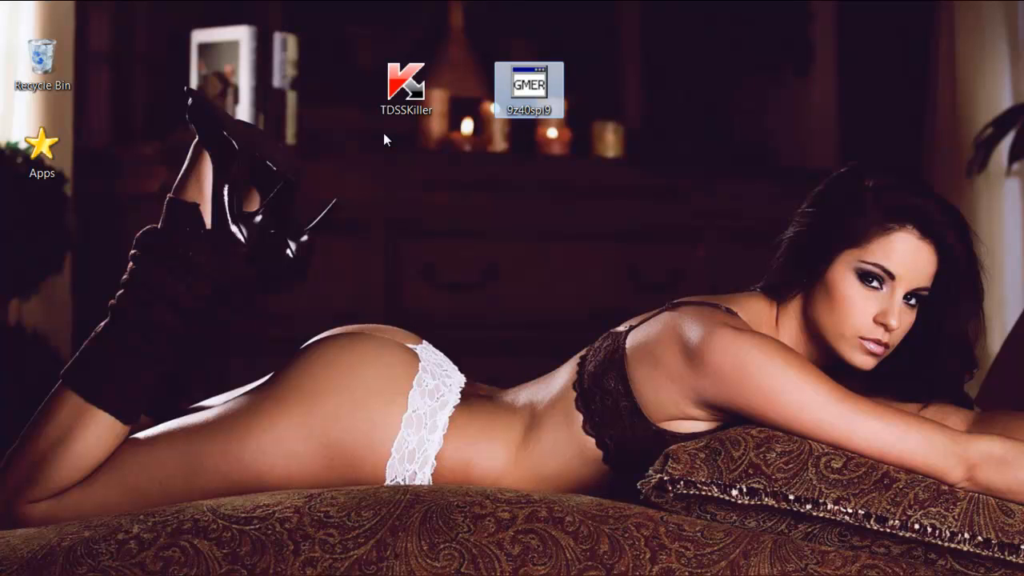
Rename the desktop TDSSKiller file to 123.com.
{"action": "left_click", "coordinate": [406, 88]}
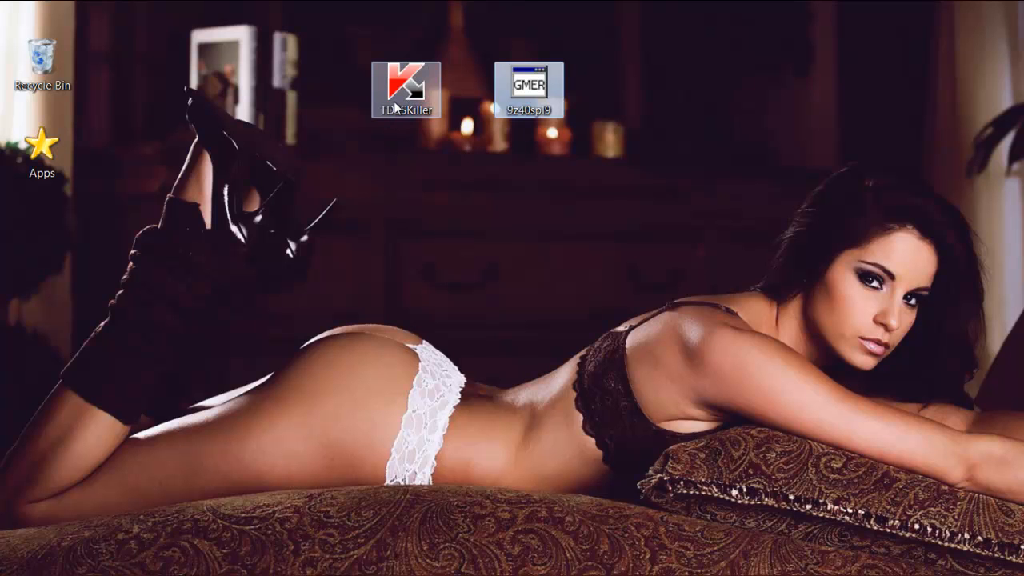
{"action": "right_click", "coordinate": [375, 156]}
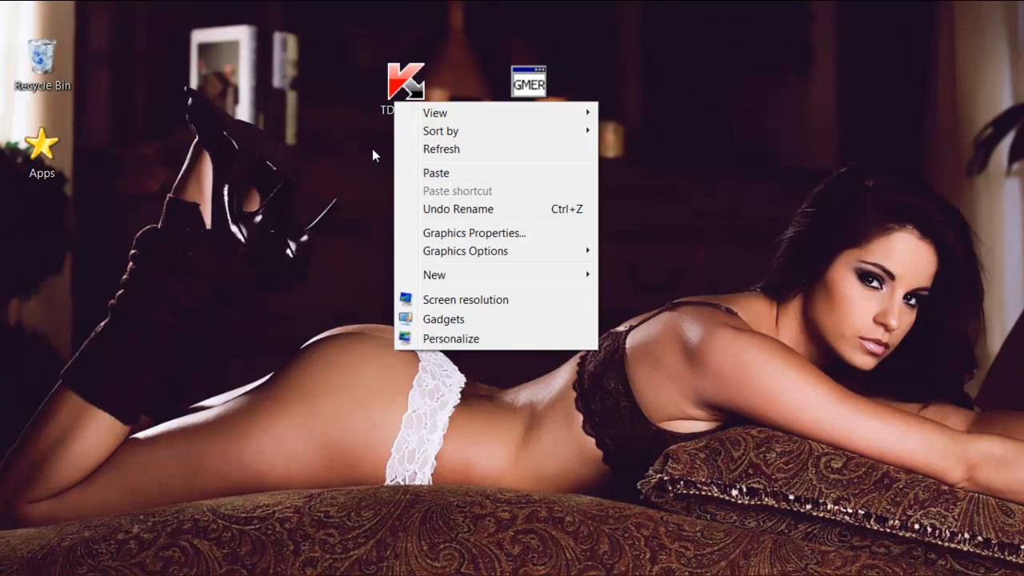
{"action": "right_click", "coordinate": [406, 83]}
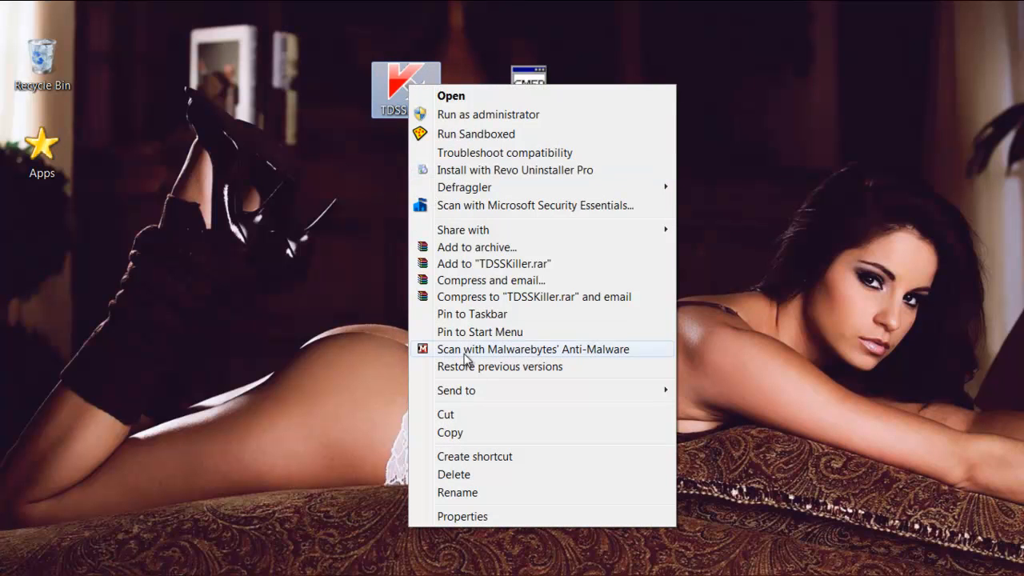
{"action": "left_click", "coordinate": [456, 495]}
{"action": "type", "text": "123.com"}
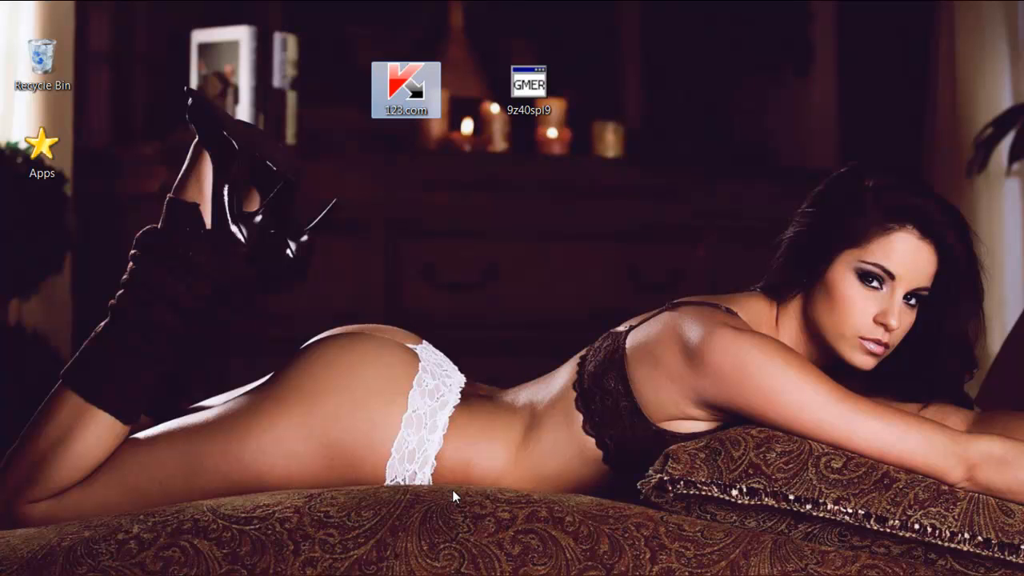
{"action": "mouse_move", "coordinate": [304, 404]}
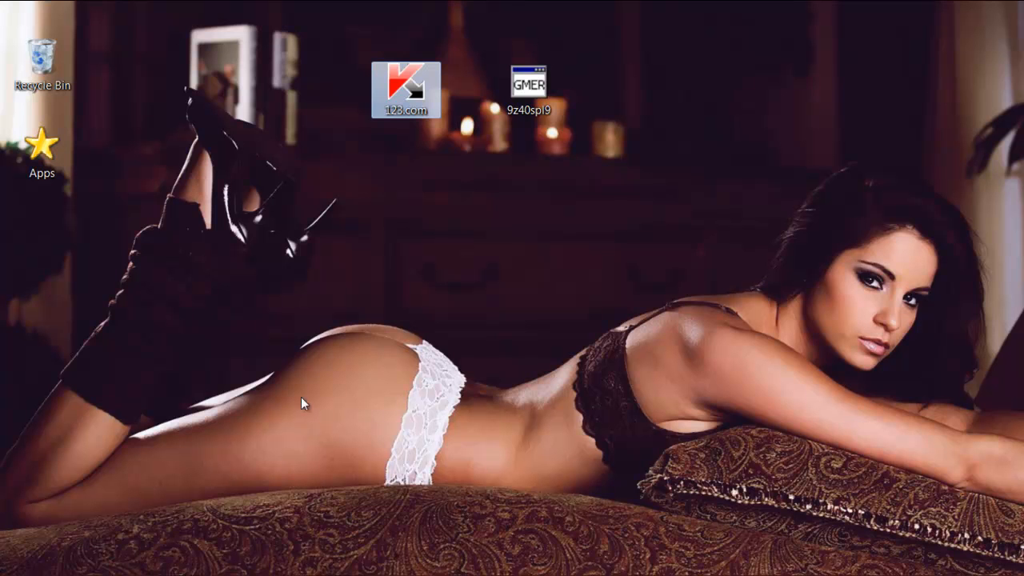
Run 123.com, scan 282 objects with no infection found, and close the report.
{"action": "double_click", "coordinate": [405, 84]}
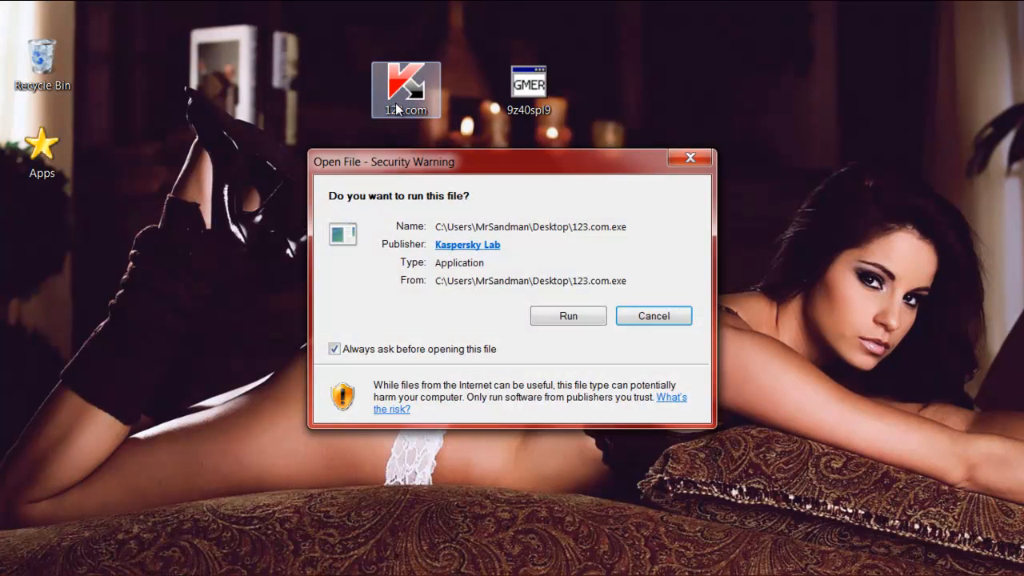
{"action": "left_click", "coordinate": [568, 315]}
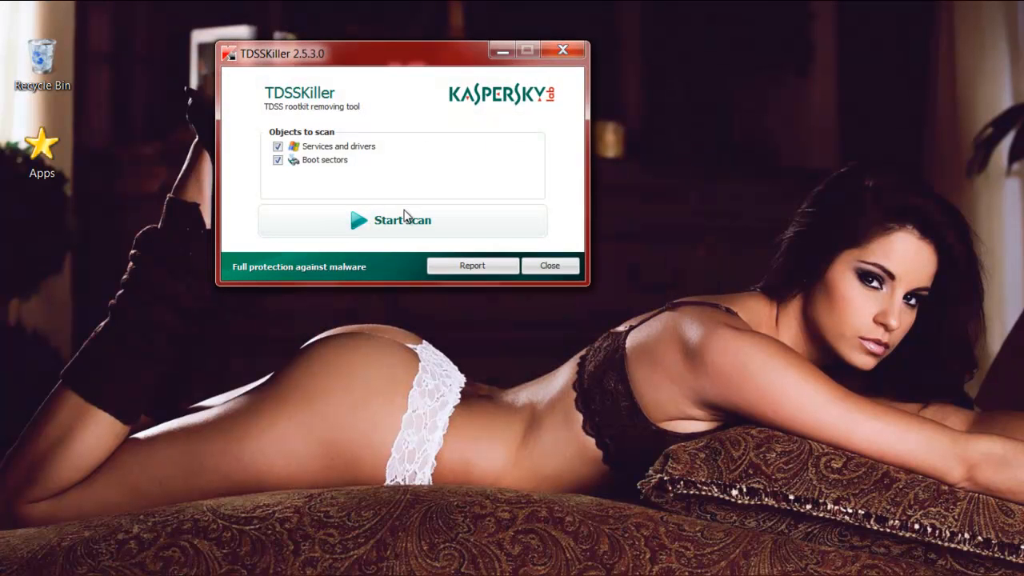
{"action": "left_click", "coordinate": [402, 220]}
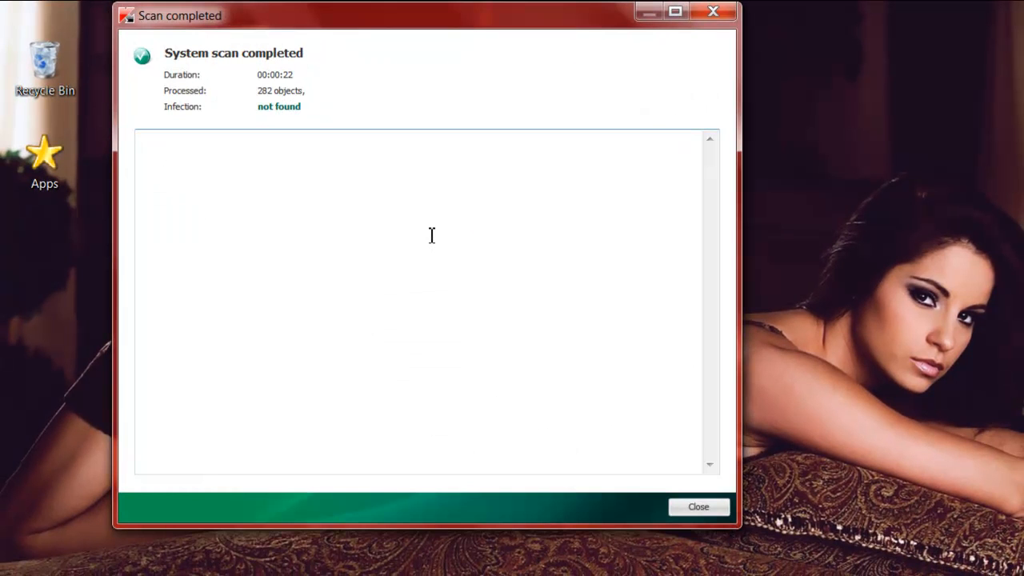
{"action": "mouse_move", "coordinate": [693, 494]}
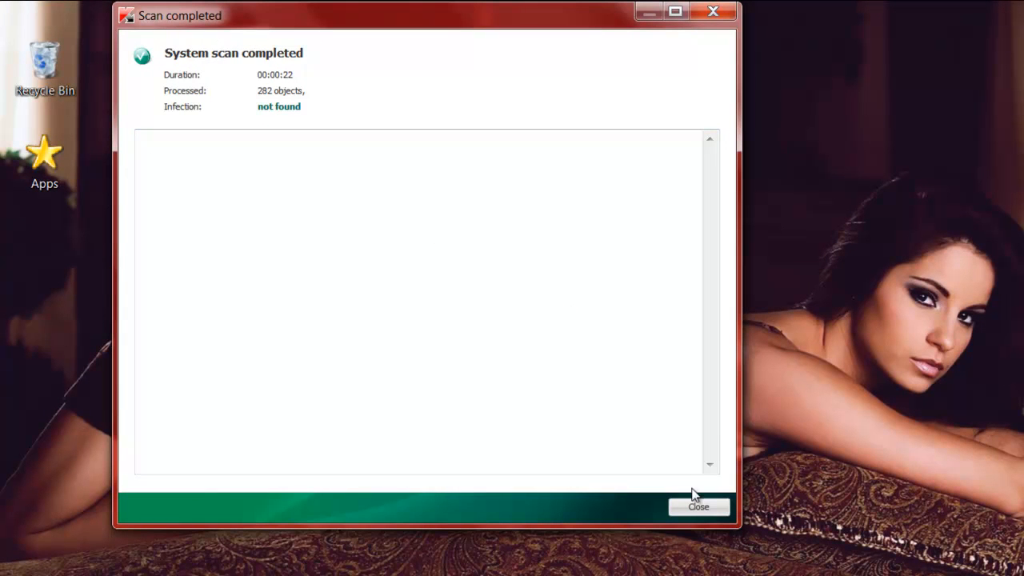
{"action": "left_click", "coordinate": [697, 506]}
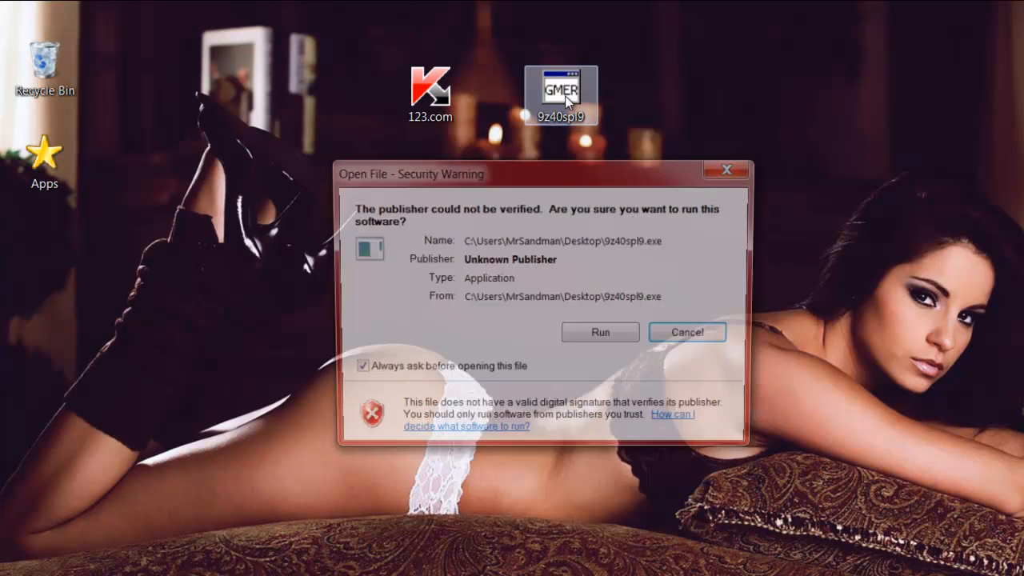
Allow 9z40spl9 to run and start GMER's scan of services, registry and C: files.
{"action": "left_click", "coordinate": [599, 331]}
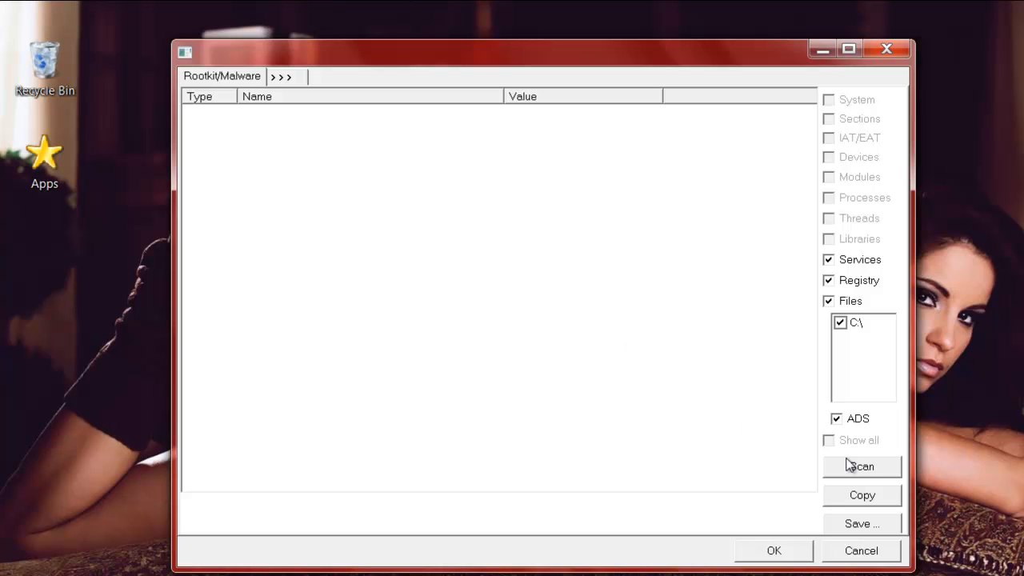
{"action": "left_click", "coordinate": [862, 466]}
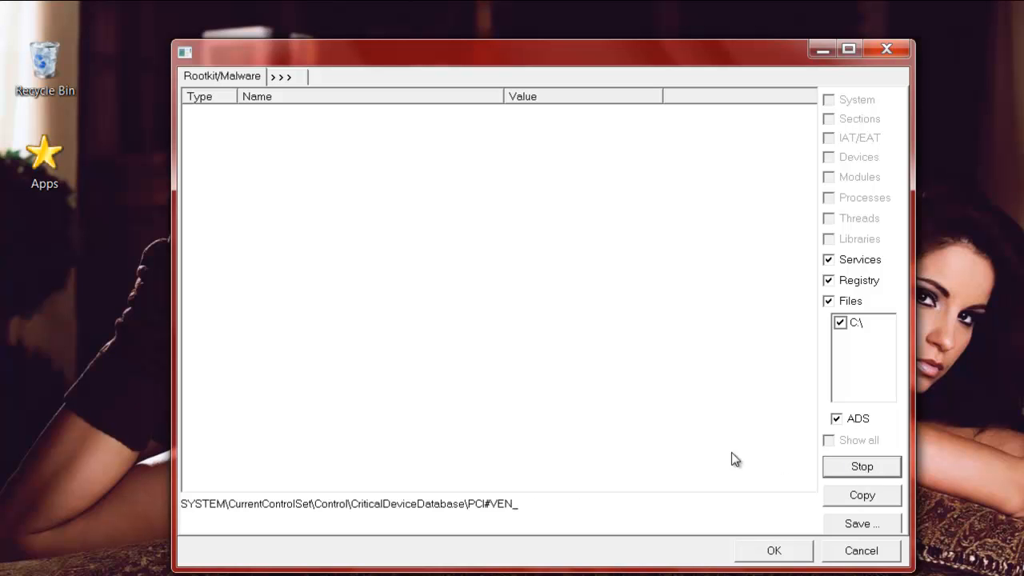
{"action": "mouse_move", "coordinate": [713, 454]}
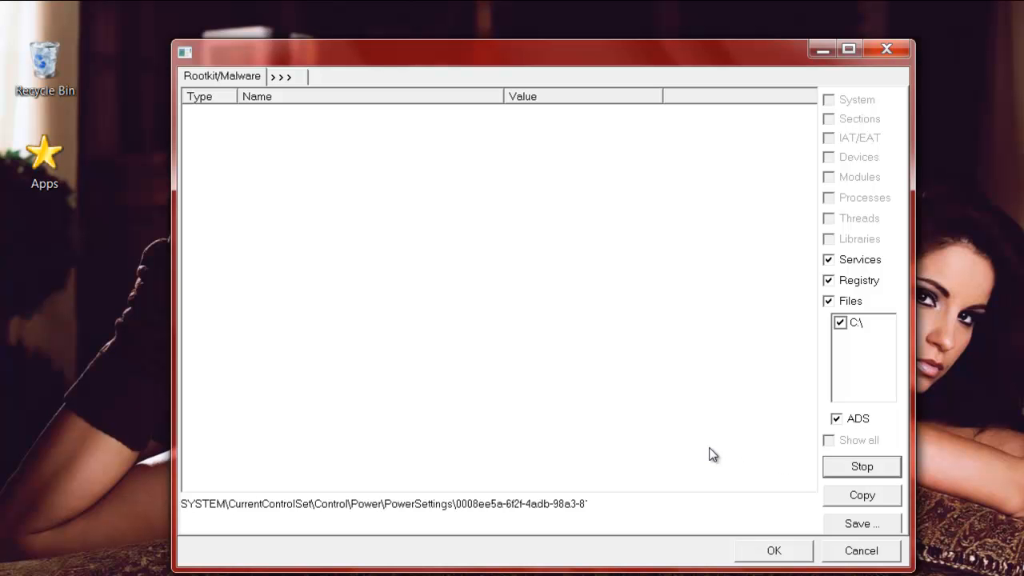
{"action": "mouse_move", "coordinate": [635, 491]}
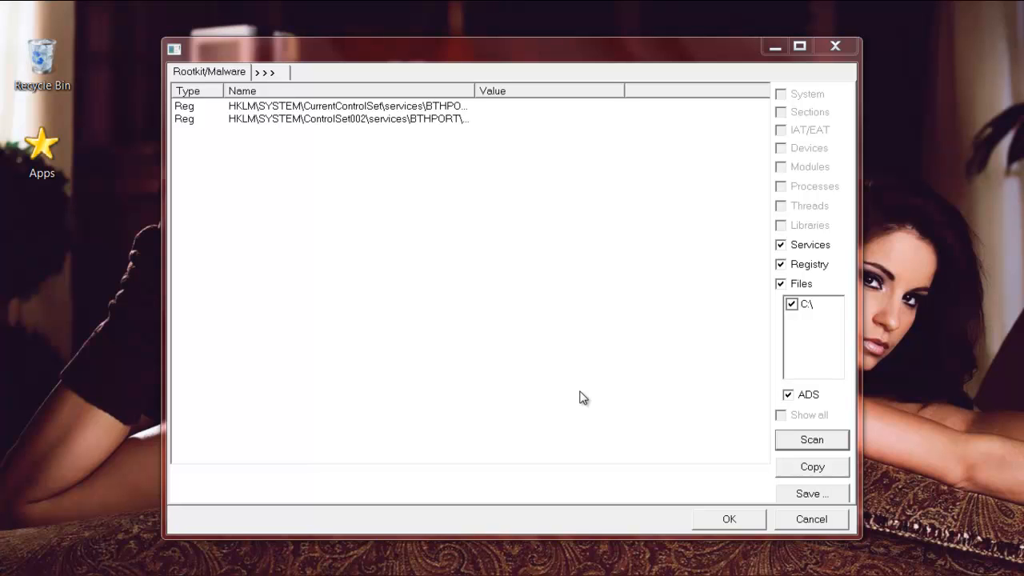
{"action": "mouse_move", "coordinate": [358, 481]}
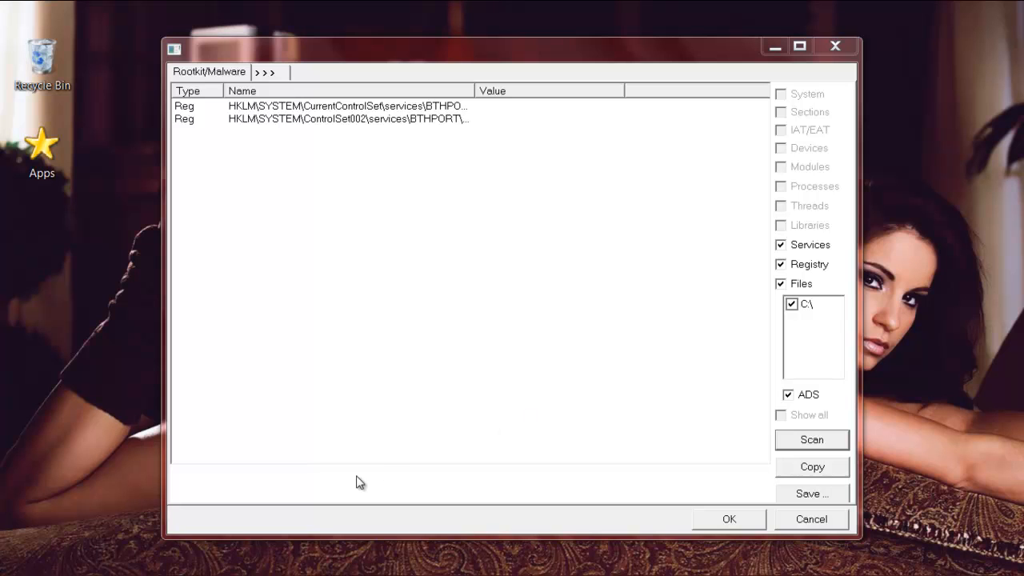
{"action": "mouse_move", "coordinate": [228, 484]}
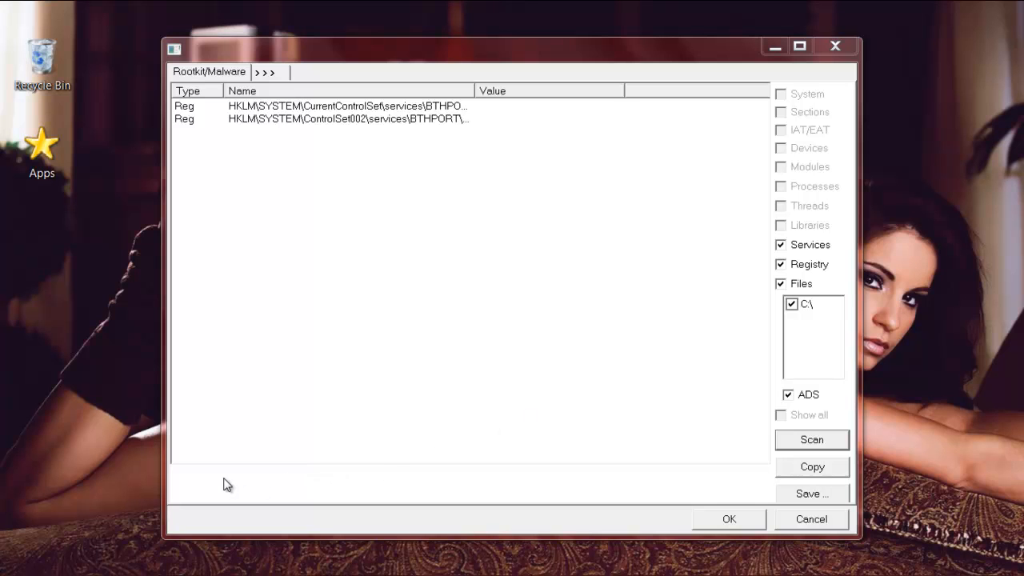
{"action": "mouse_move", "coordinate": [259, 498]}
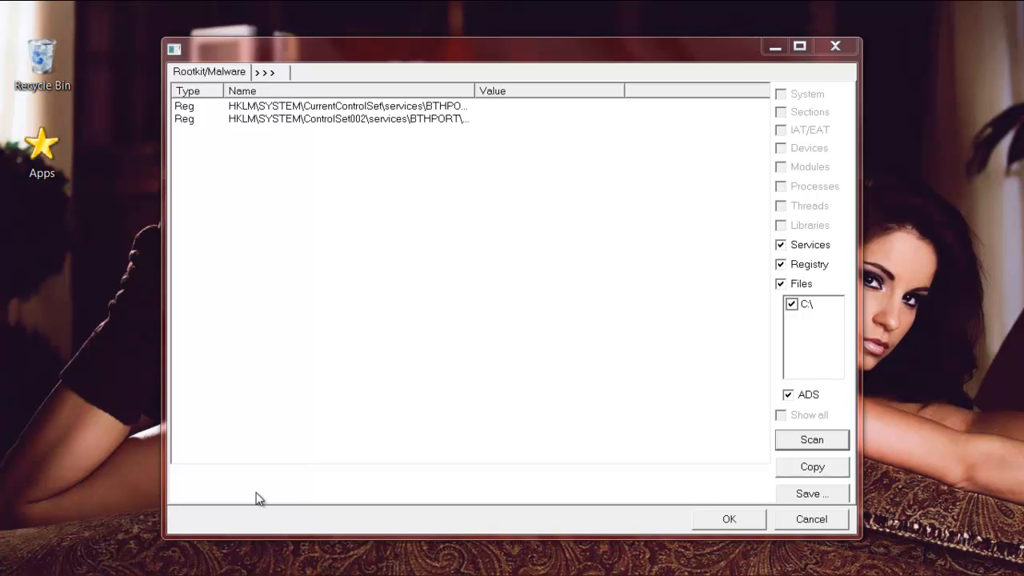
{"action": "mouse_move", "coordinate": [290, 481]}
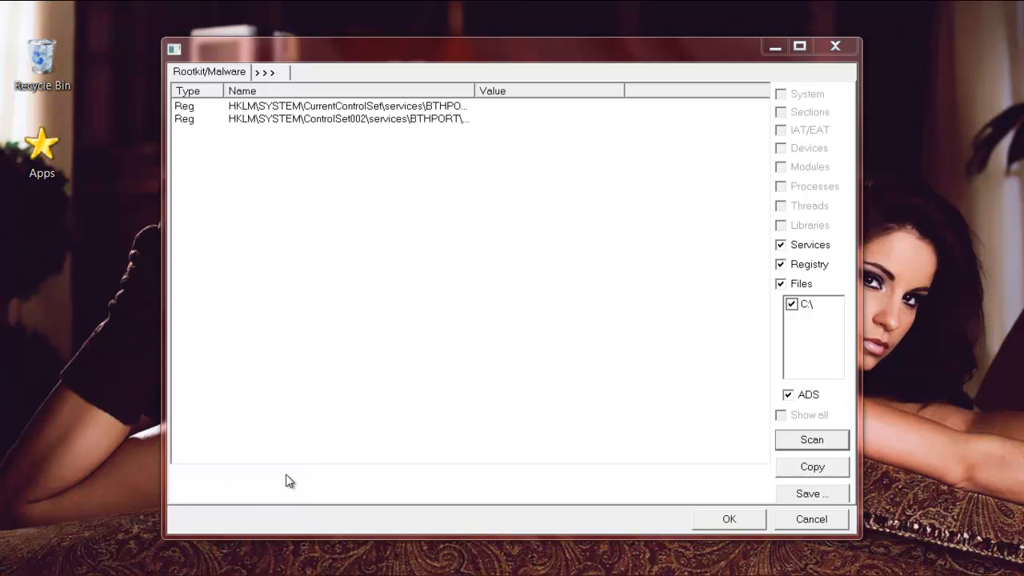
{"action": "mouse_move", "coordinate": [319, 211]}
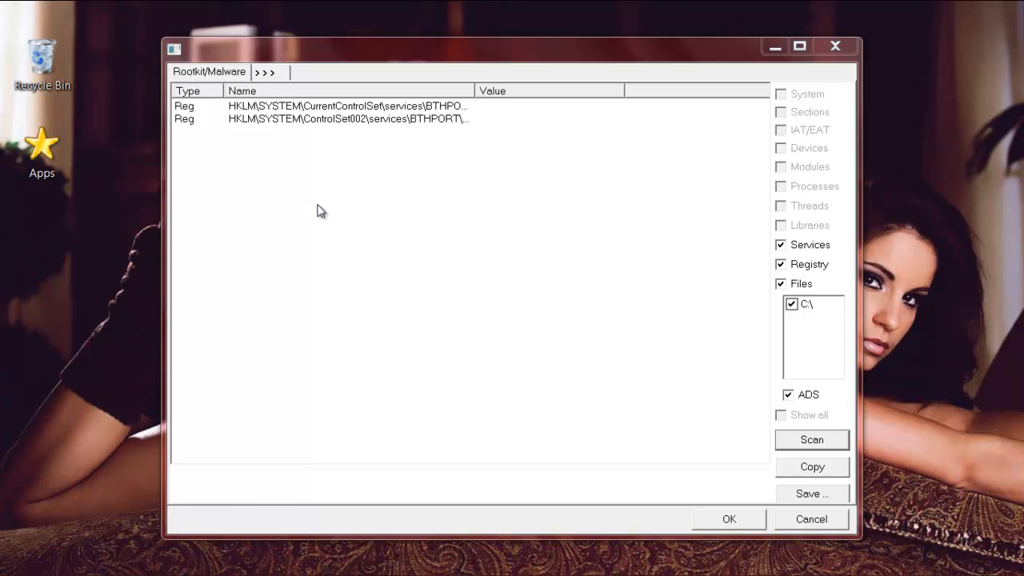
{"action": "mouse_move", "coordinate": [336, 176]}
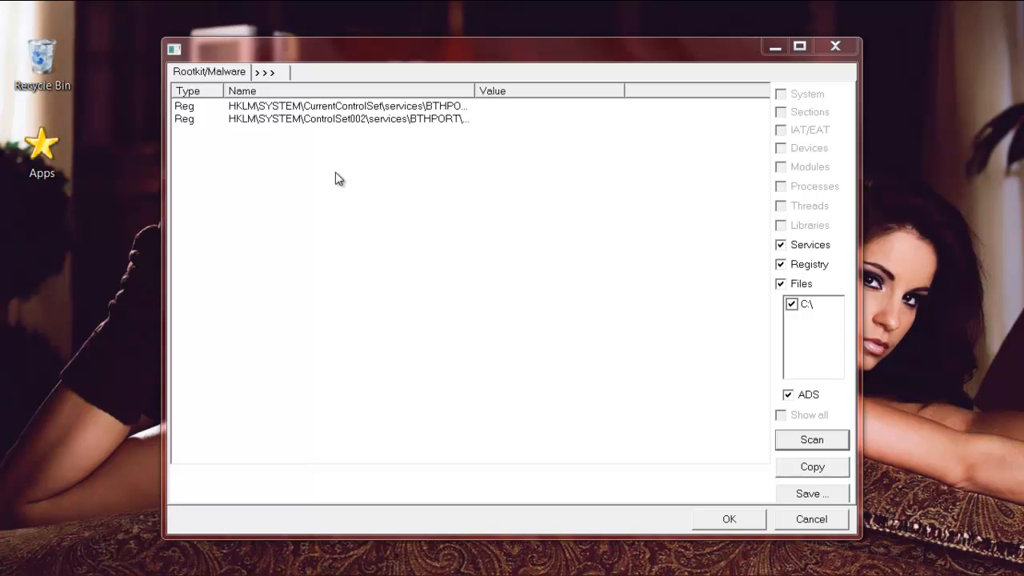
{"action": "mouse_move", "coordinate": [431, 261]}
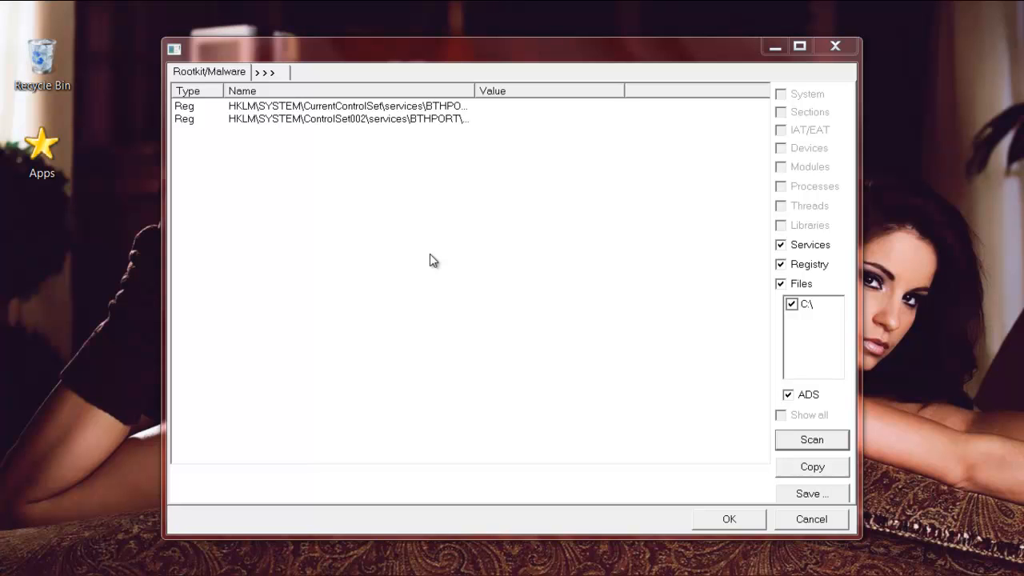